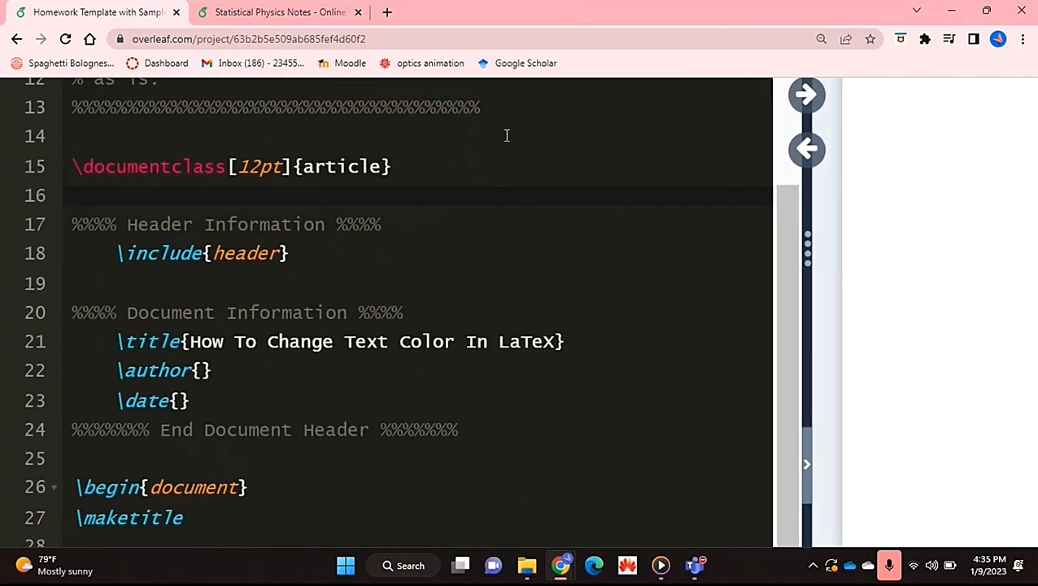
Add \usepackage{xcolor} on line 16, just below the document class line.
text(\usepackage{)
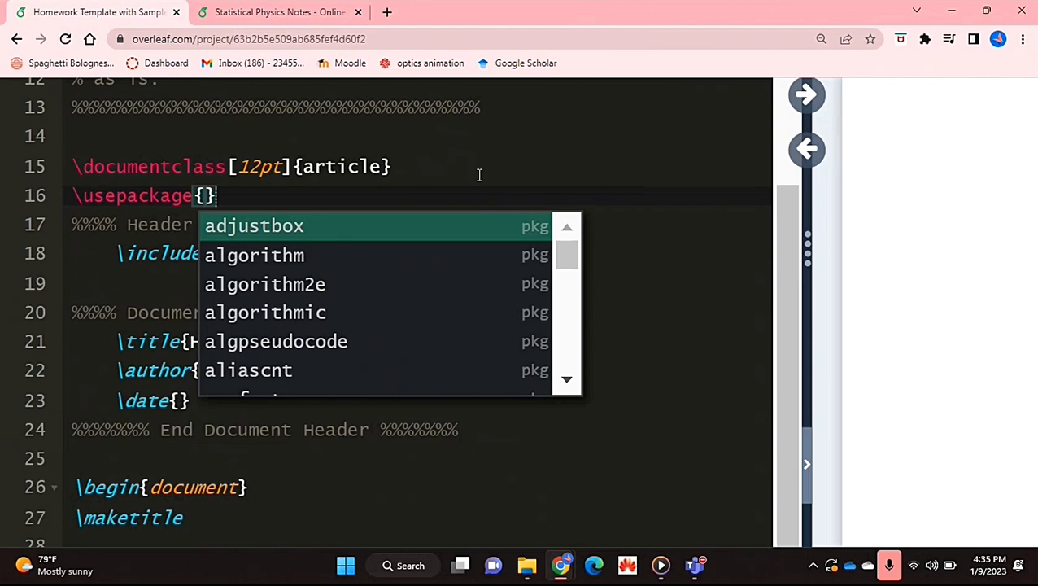
text(xcolor)
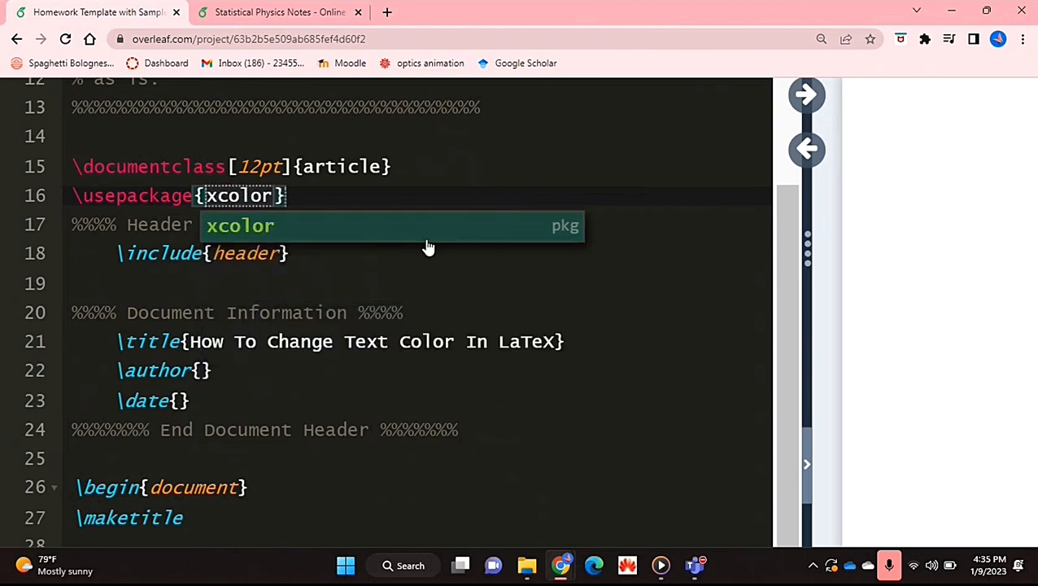
click(240, 225)
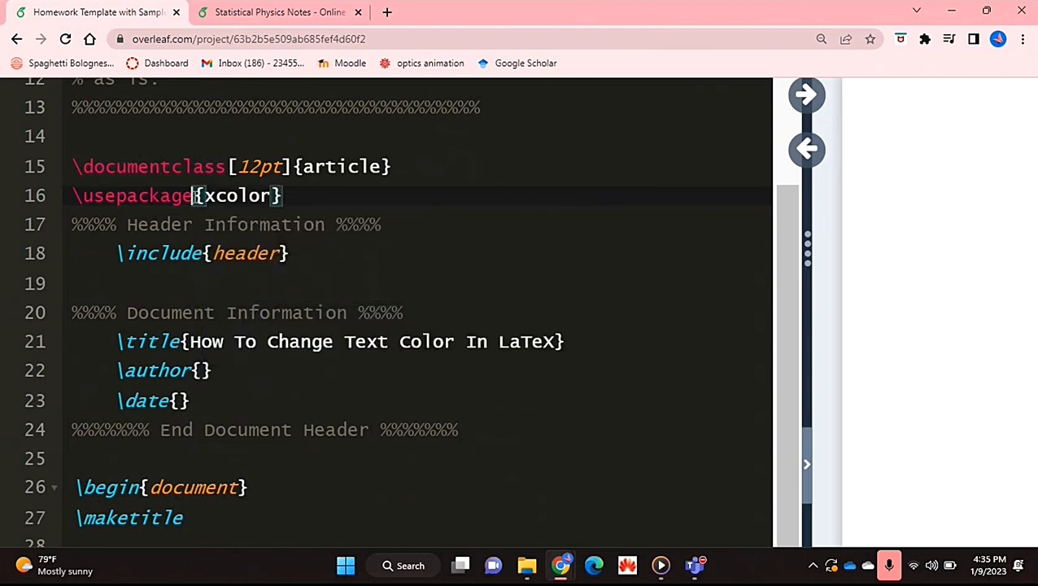
mouse_move(449, 229)
text([)
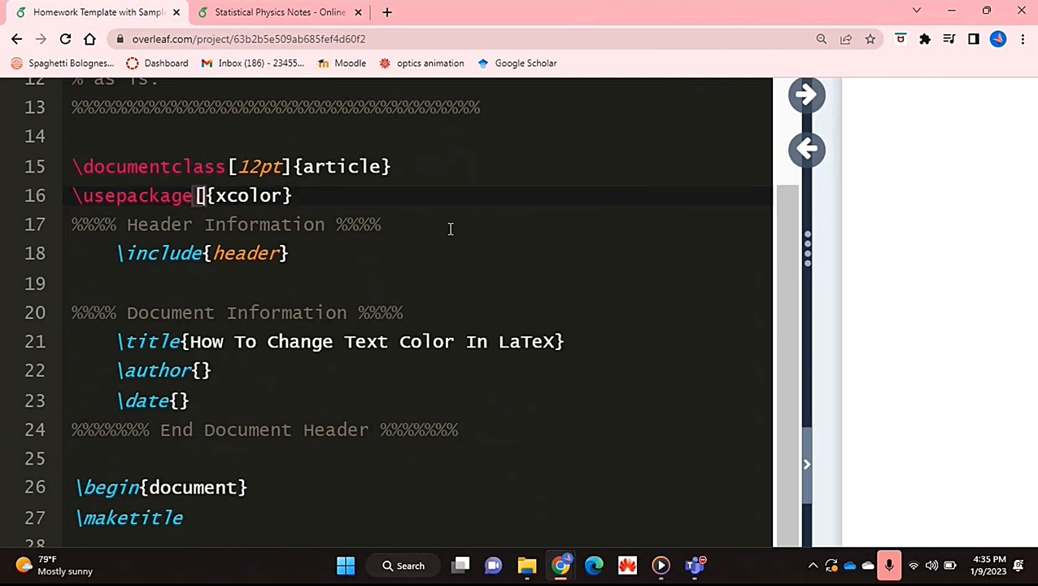
Insert the [dvipsname] option between \usepackage and {xcolor}.
text(dv)
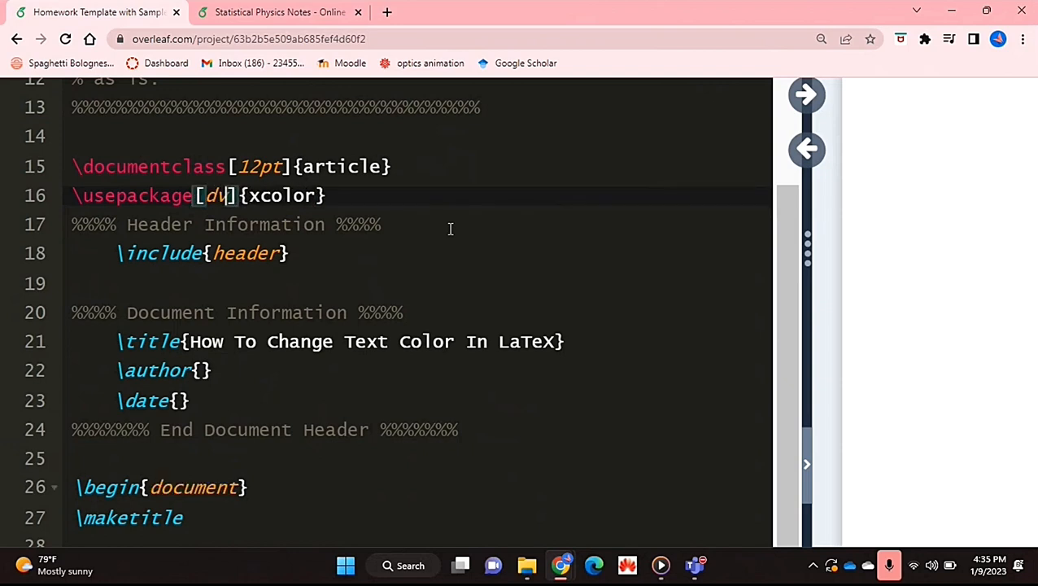
text(ipsname)
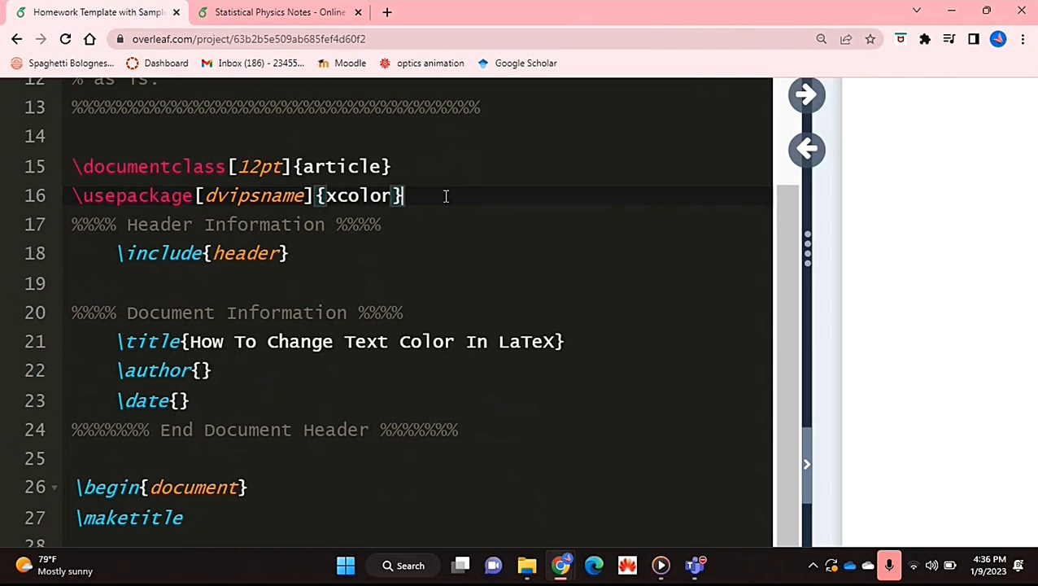
Add \color{blue} after the title and type 'Hello' two lines below it.
scroll(down, 3)
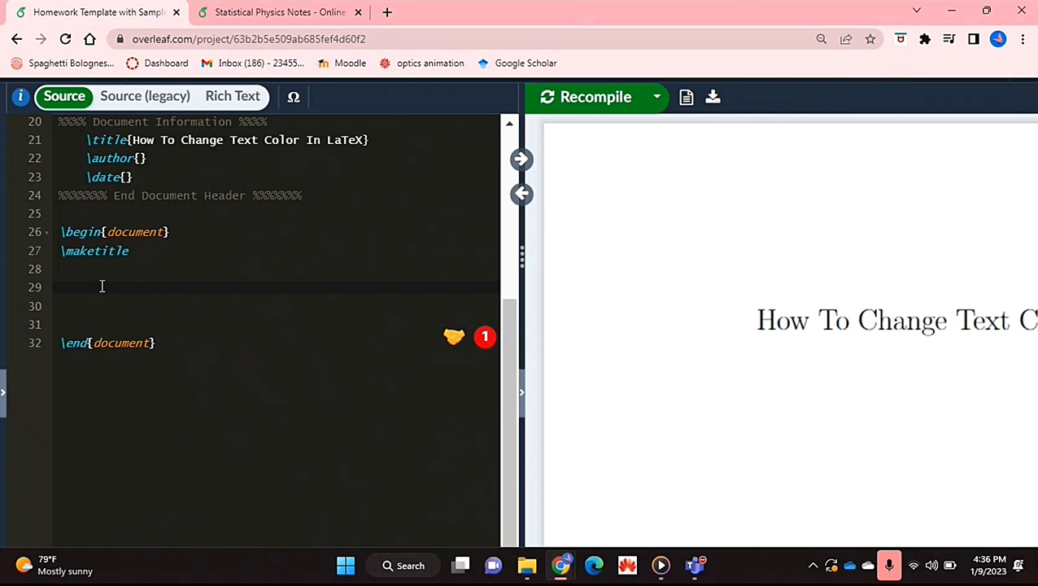
text(\color)
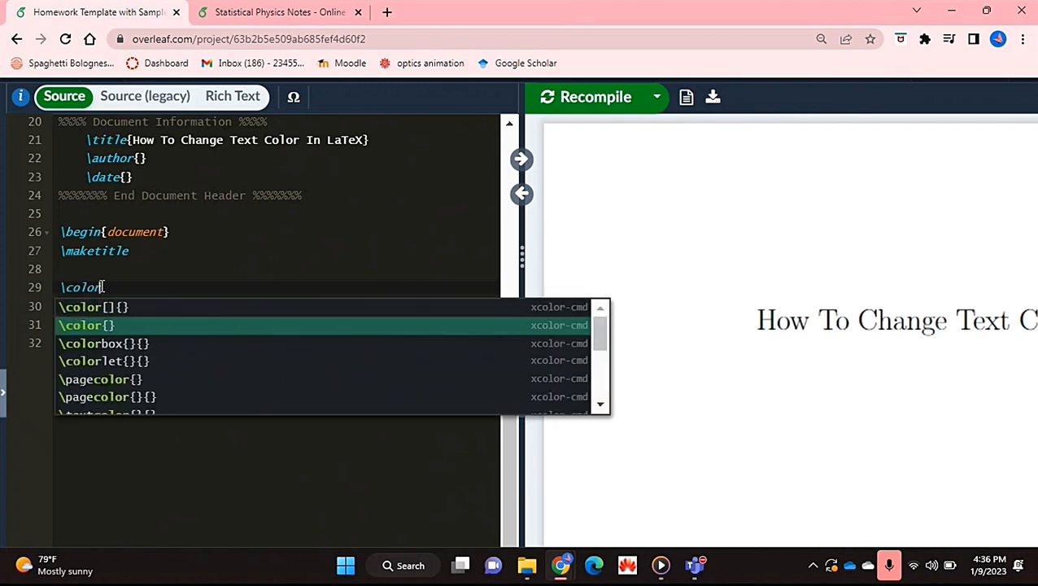
click(86, 325)
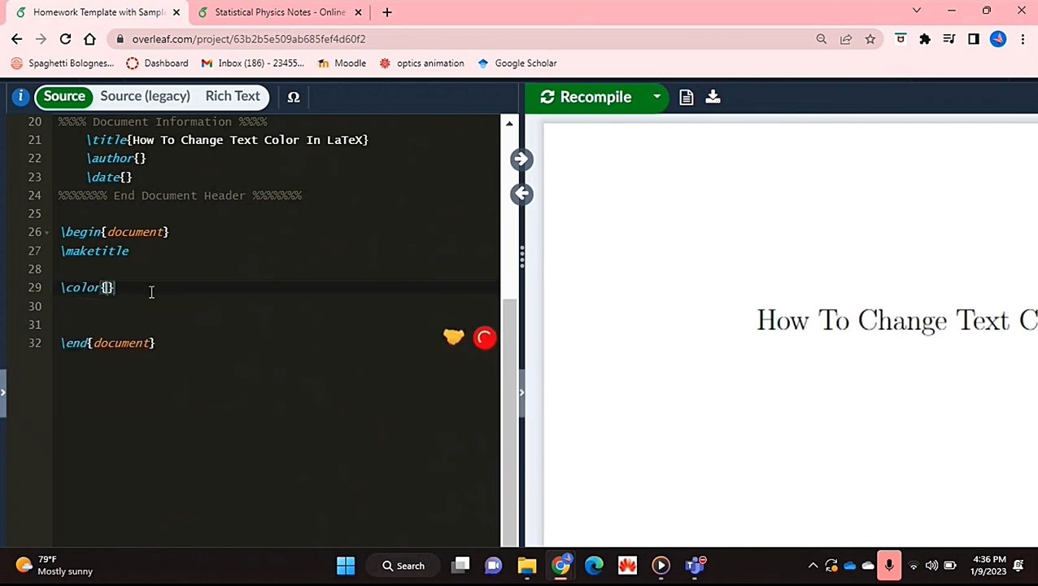
text(blue)
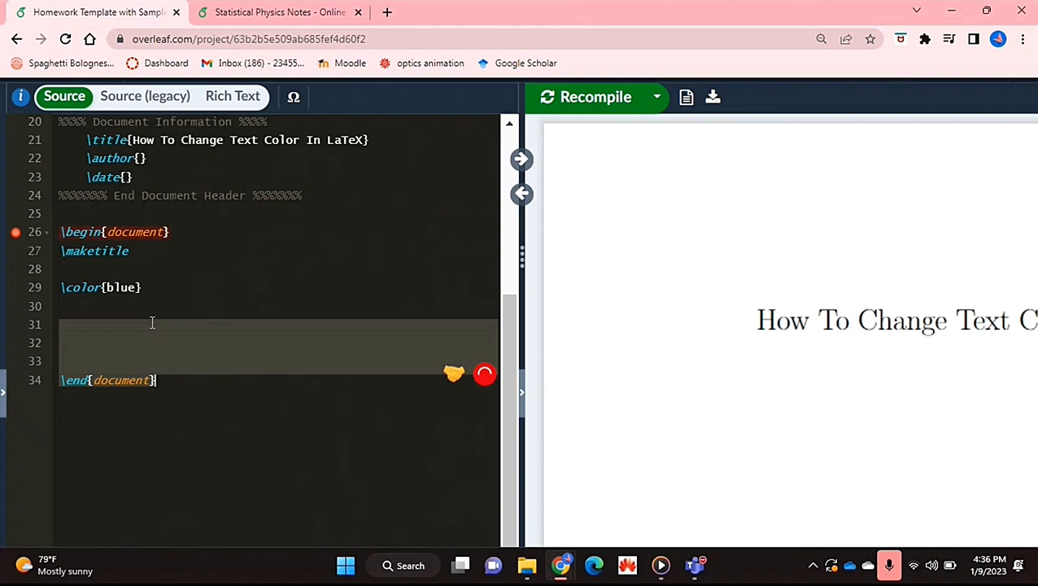
text(H)
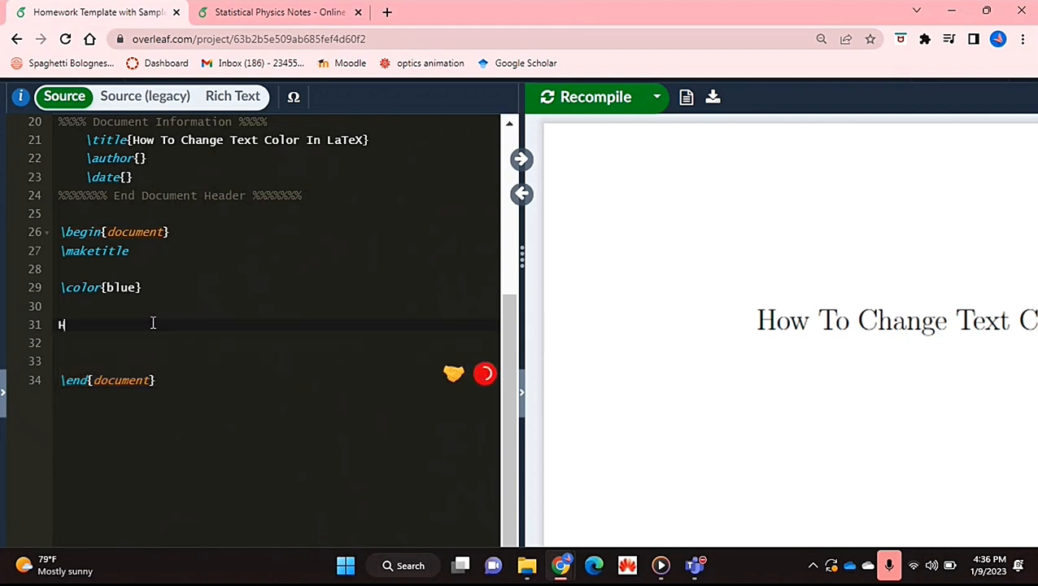
text(ello)
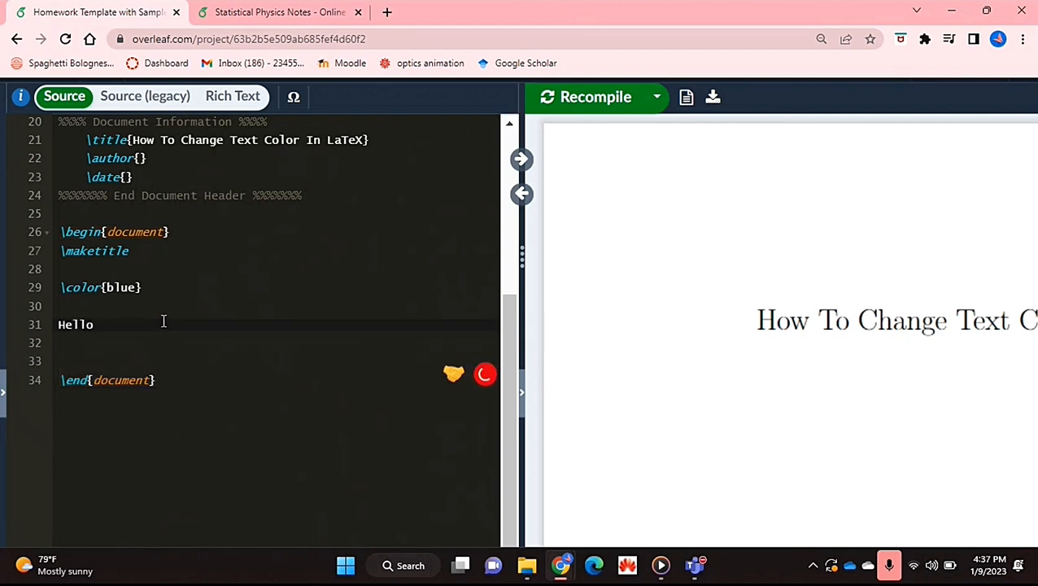
click(585, 97)
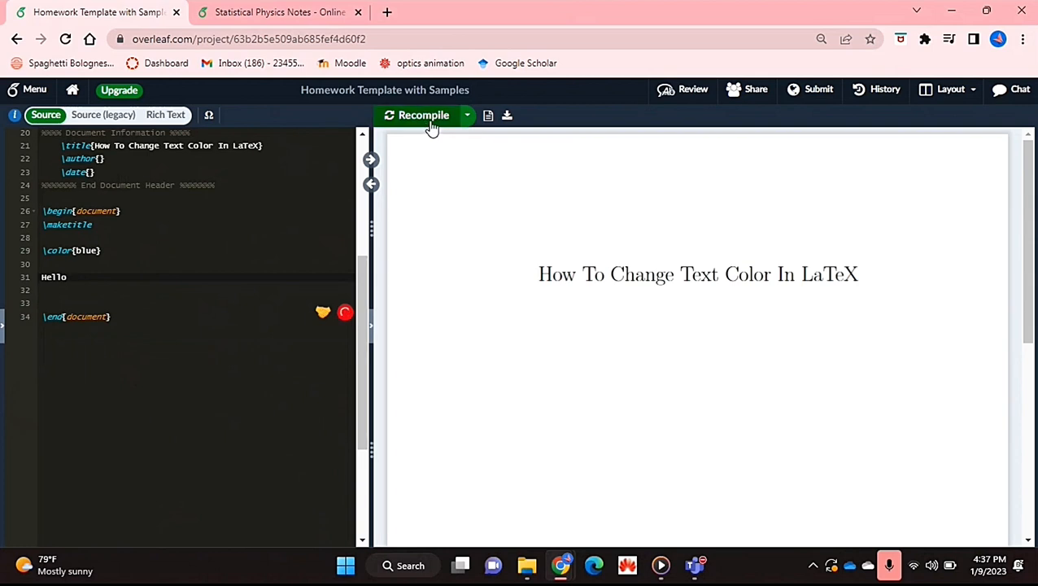
Recompile so the PDF preview shows 'Hello' in blue beneath the title.
click(424, 115)
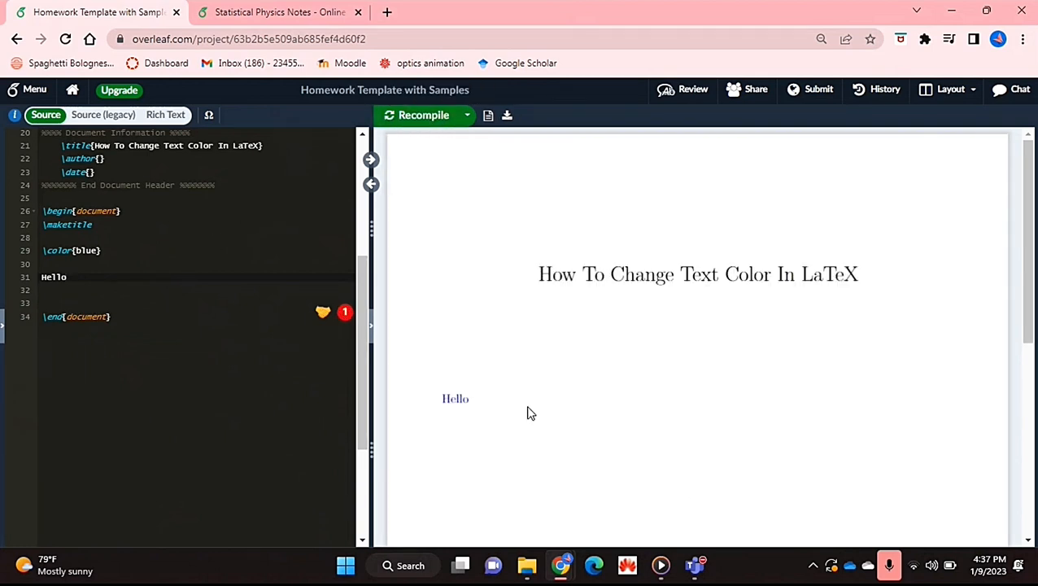
mouse_move(501, 399)
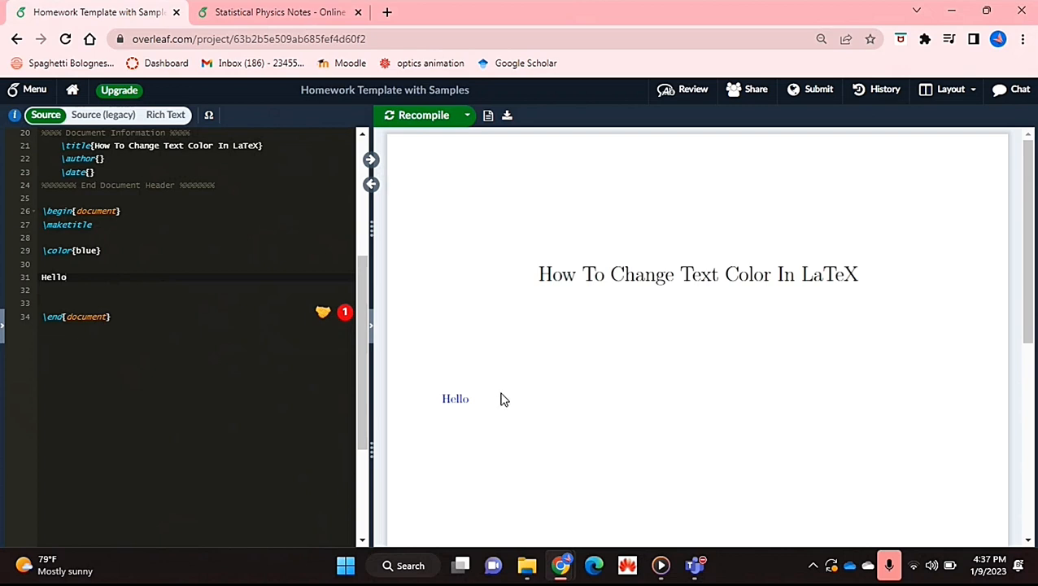
mouse_move(315, 379)
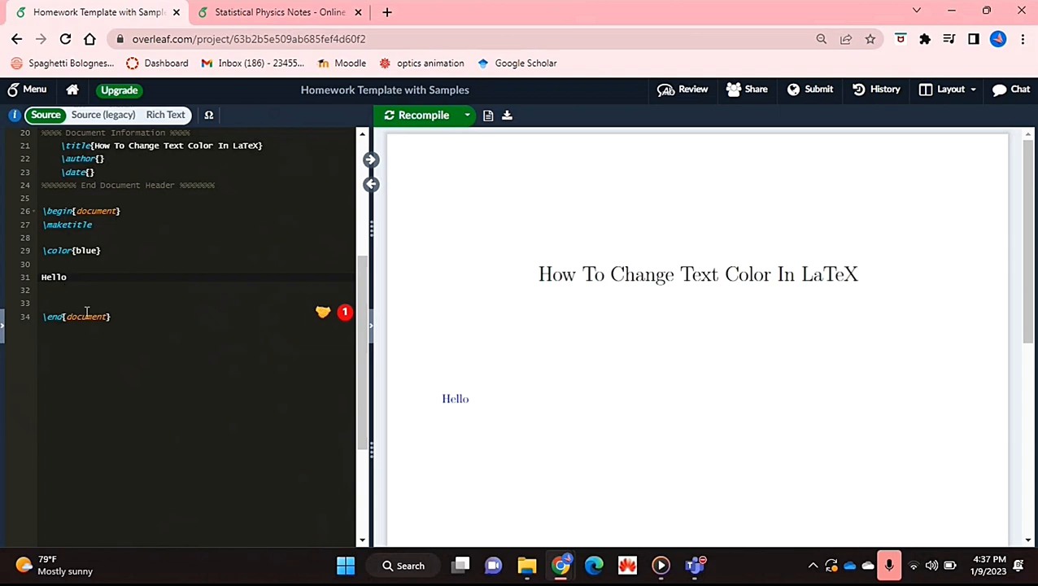
Add \color{black} on line 33 below 'Hello' to reset the text colour.
text(\cd)
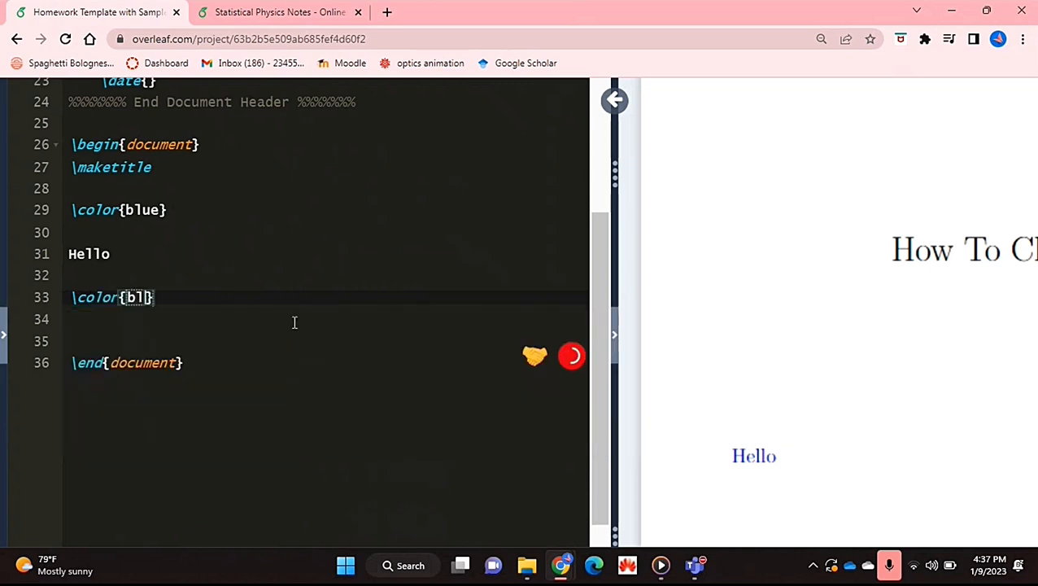
text(ack)
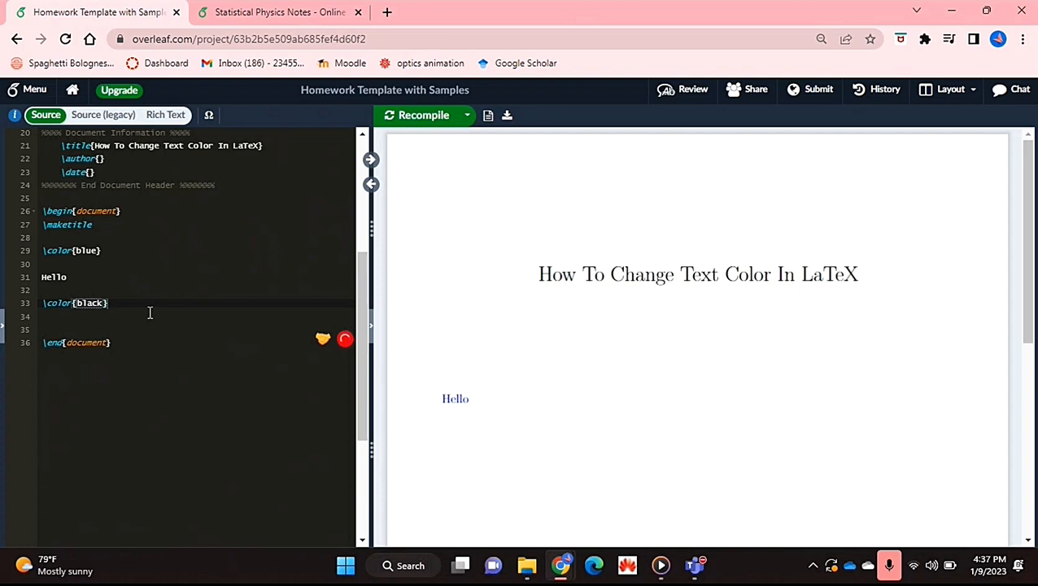
mouse_move(500, 386)
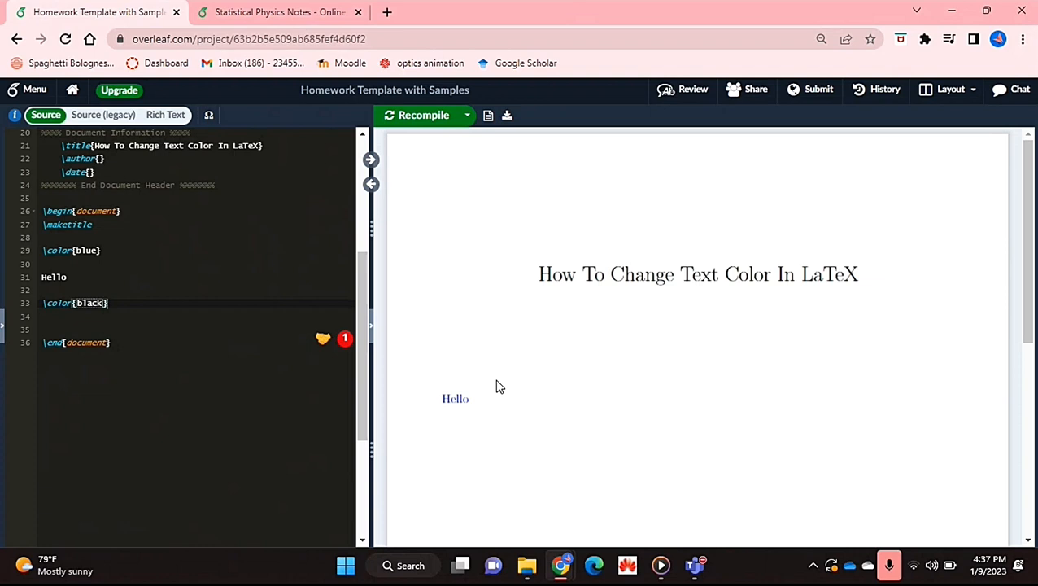
click(130, 311)
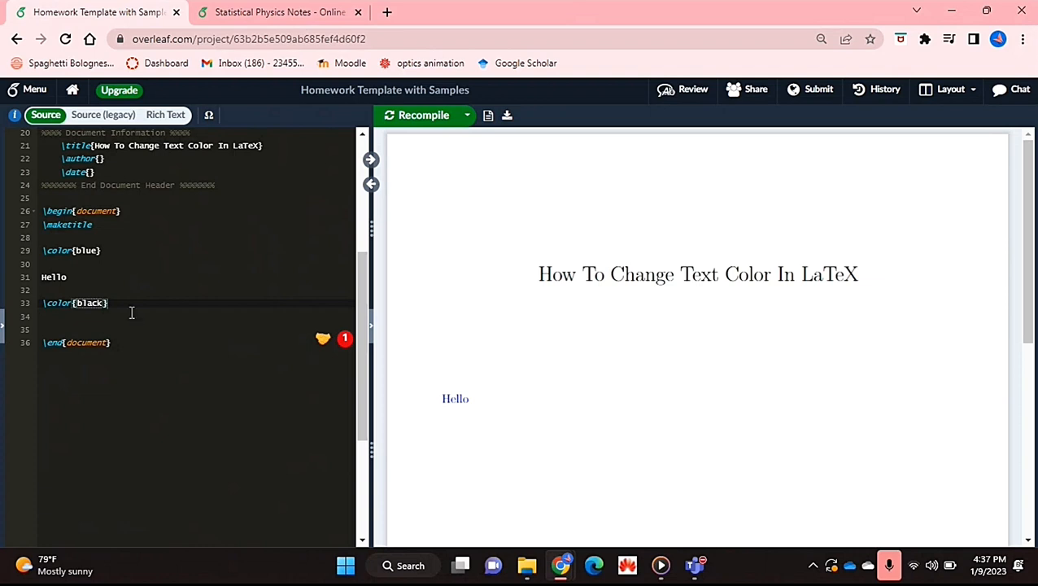
scroll(up, 3)
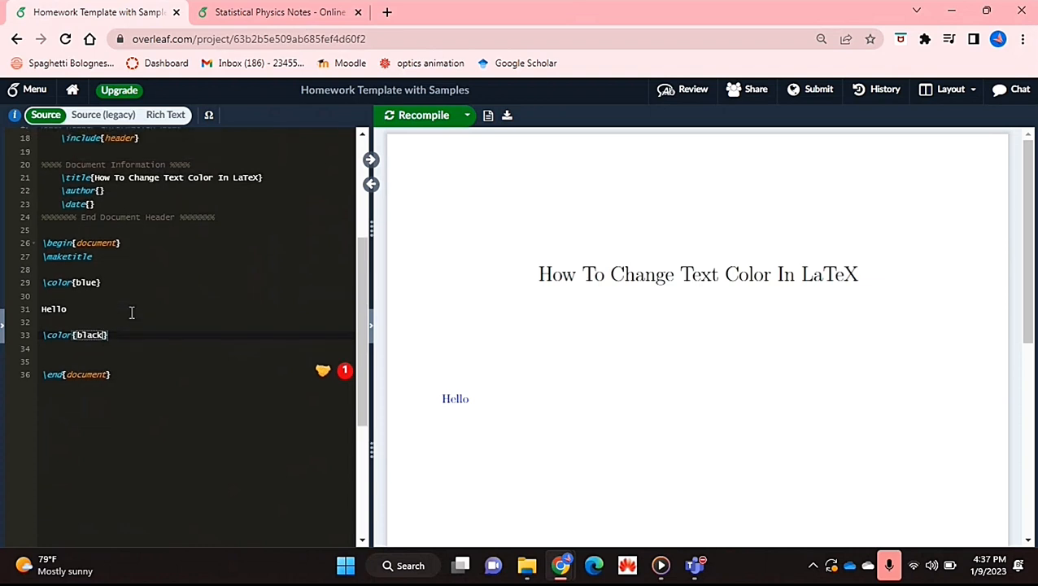